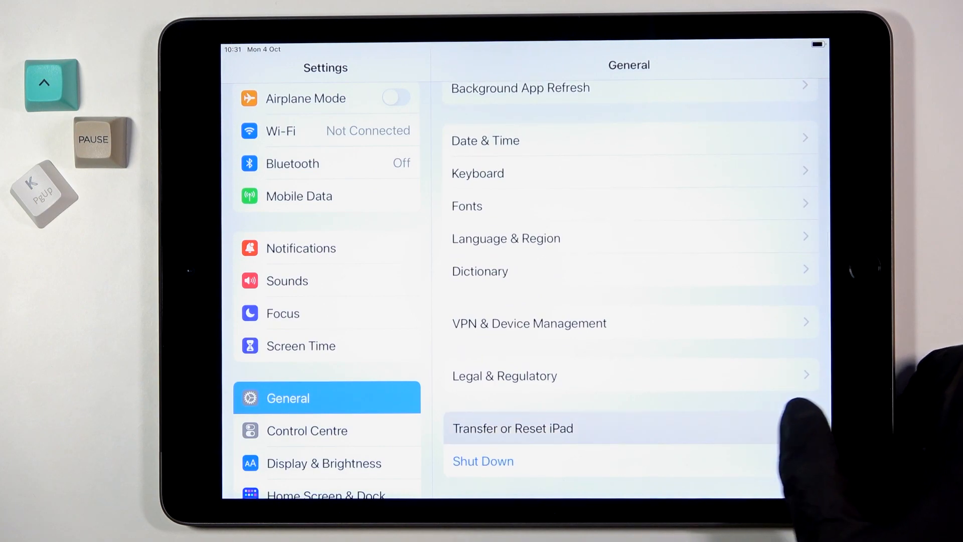
Reset the Home Screen layout via Transfer or Reset iPad and confirm the Reset alert
left_click(513, 428)
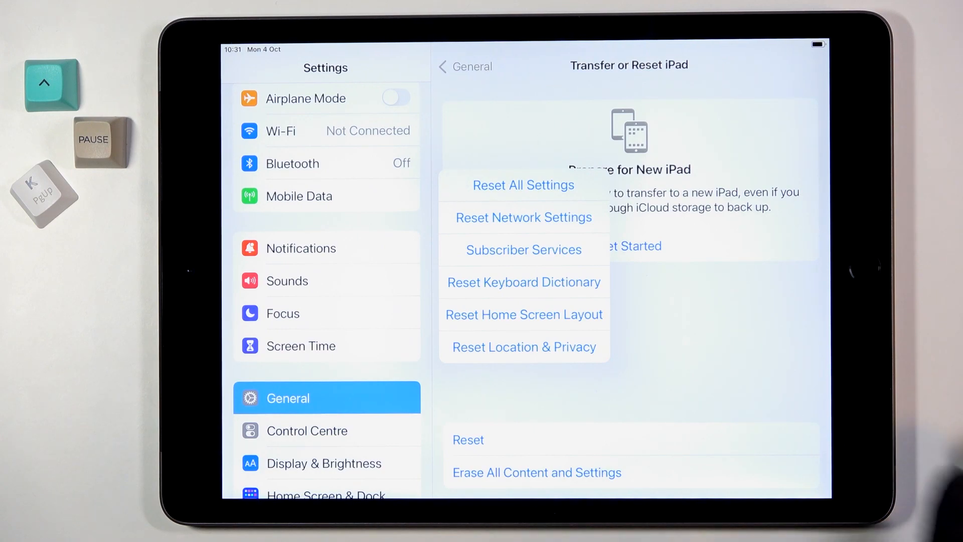
left_click(524, 314)
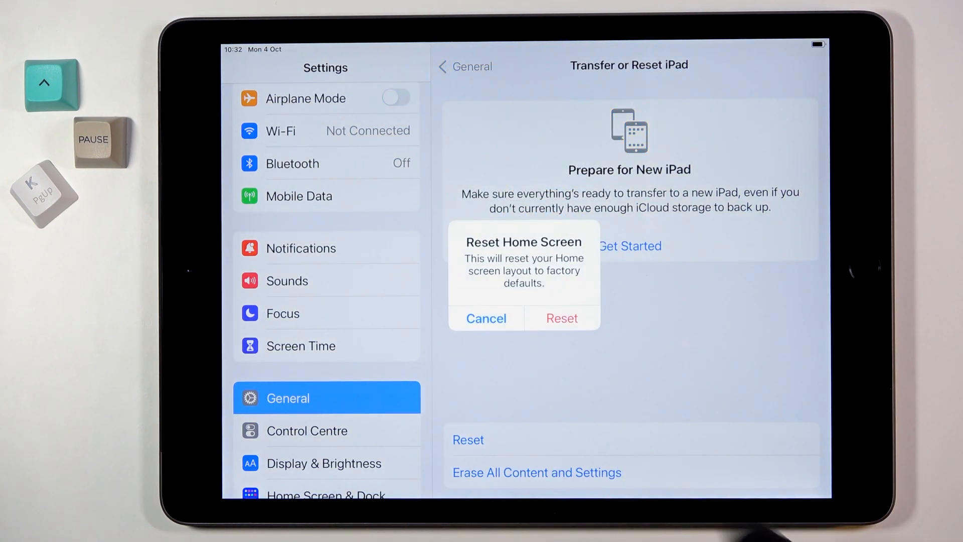
left_click(485, 318)
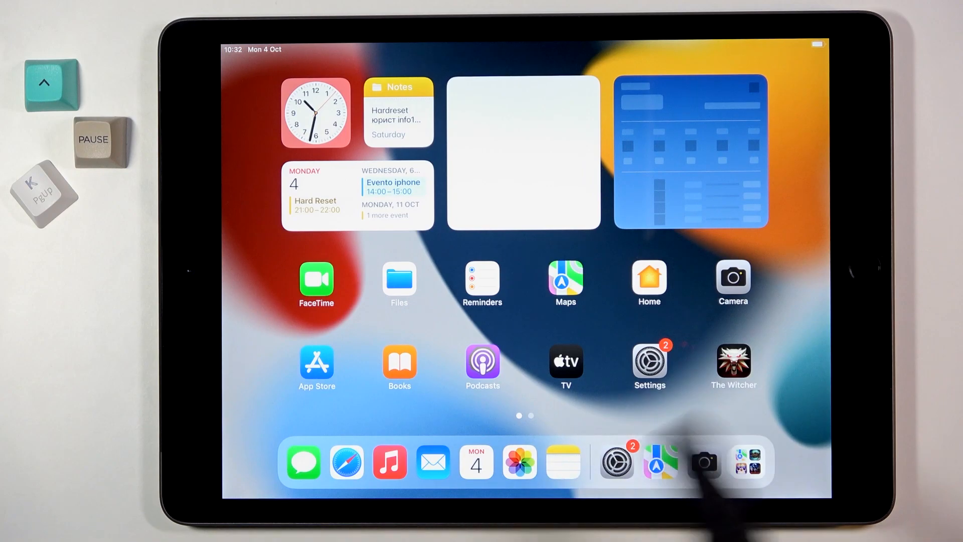
Swipe left through the restored default Home Screen pages to reach the App Library
scroll("left", 3)
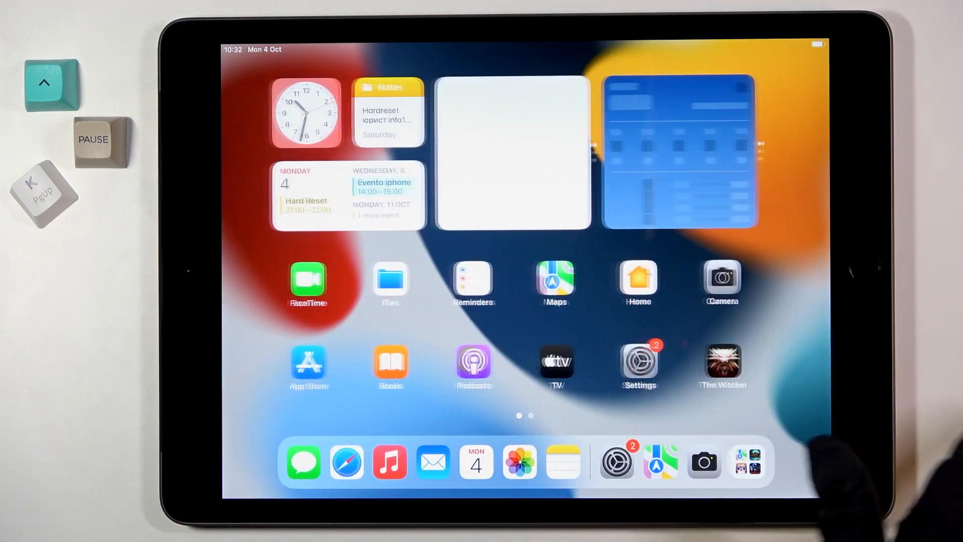
scroll("left", 3)
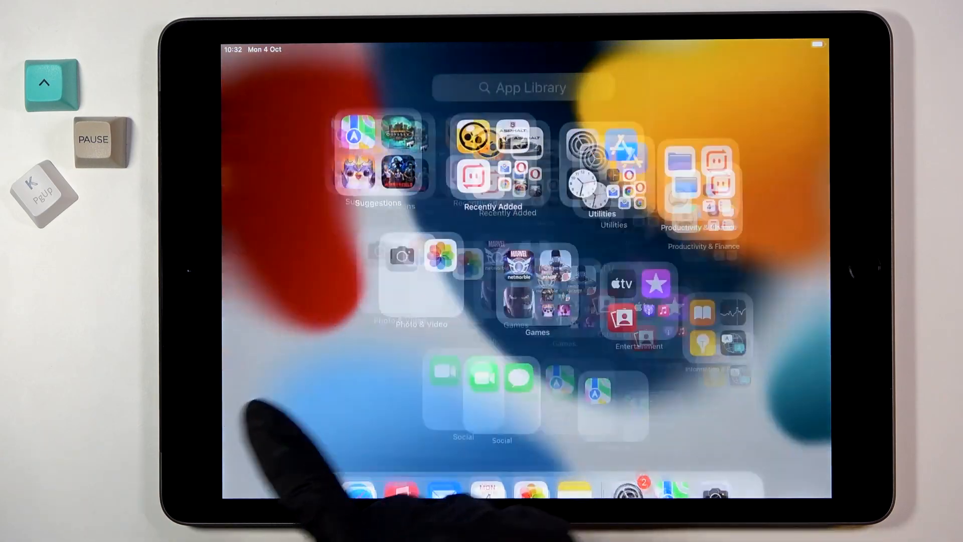